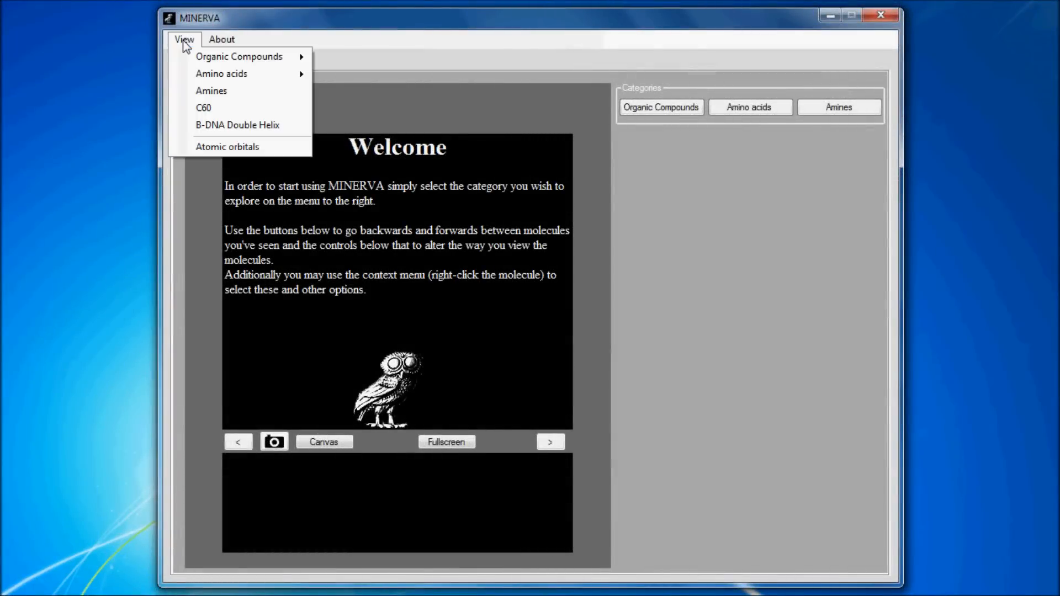
# Step: Load the B-DNA Double Helix, rotate it about the Y axis and render it as a wireframe
pyautogui.click(236, 124)
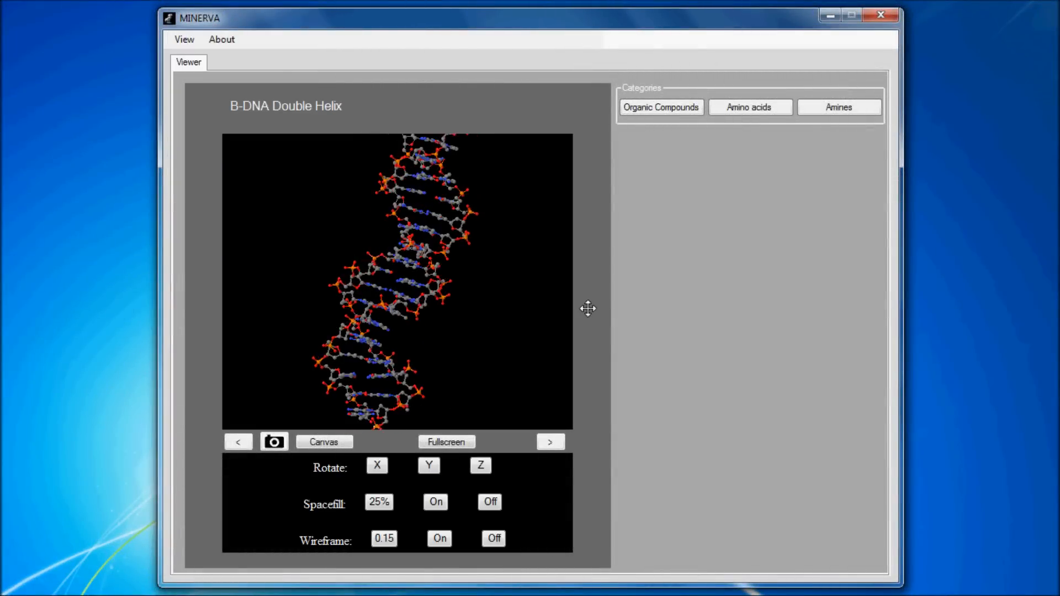
pyautogui.click(429, 466)
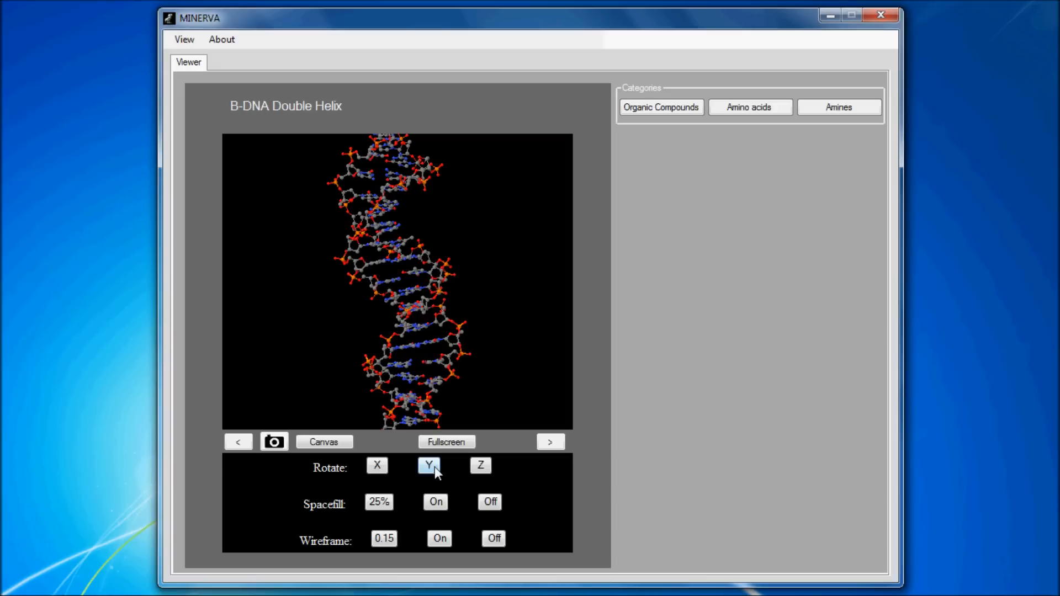
pyautogui.click(439, 537)
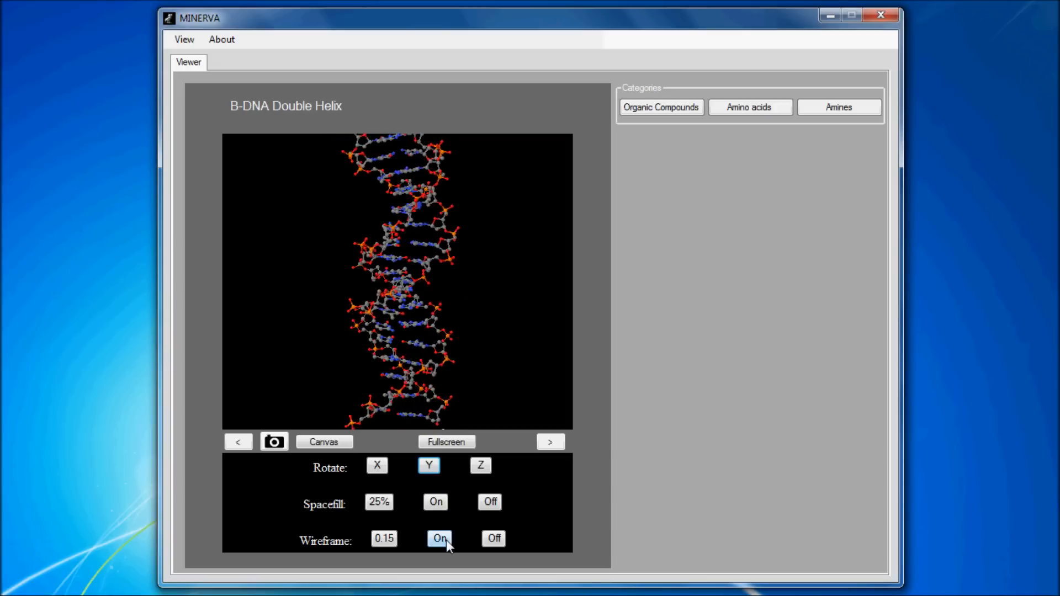
pyautogui.click(489, 501)
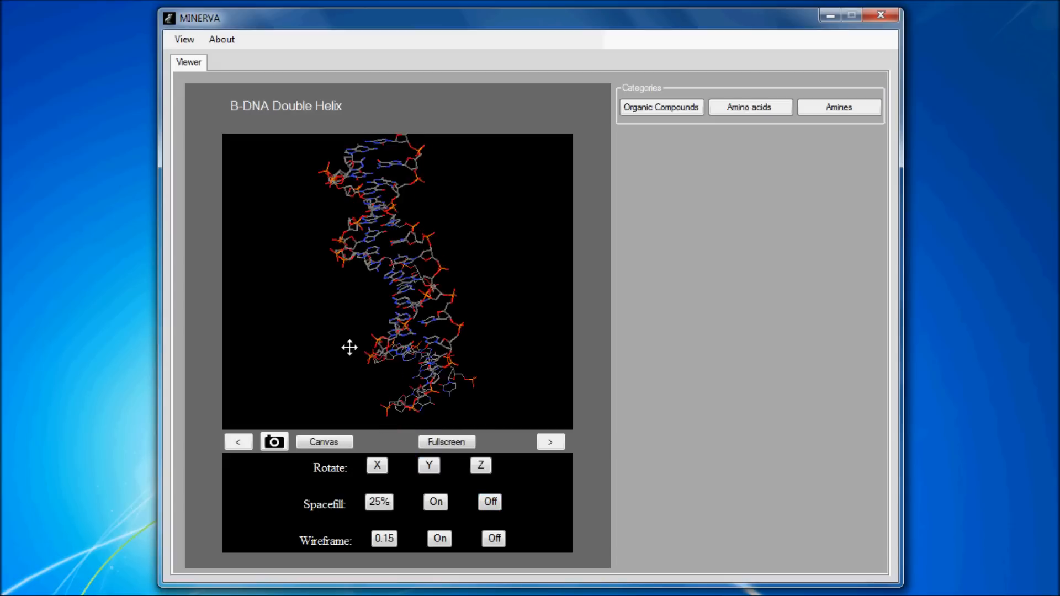
pyautogui.click(446, 441)
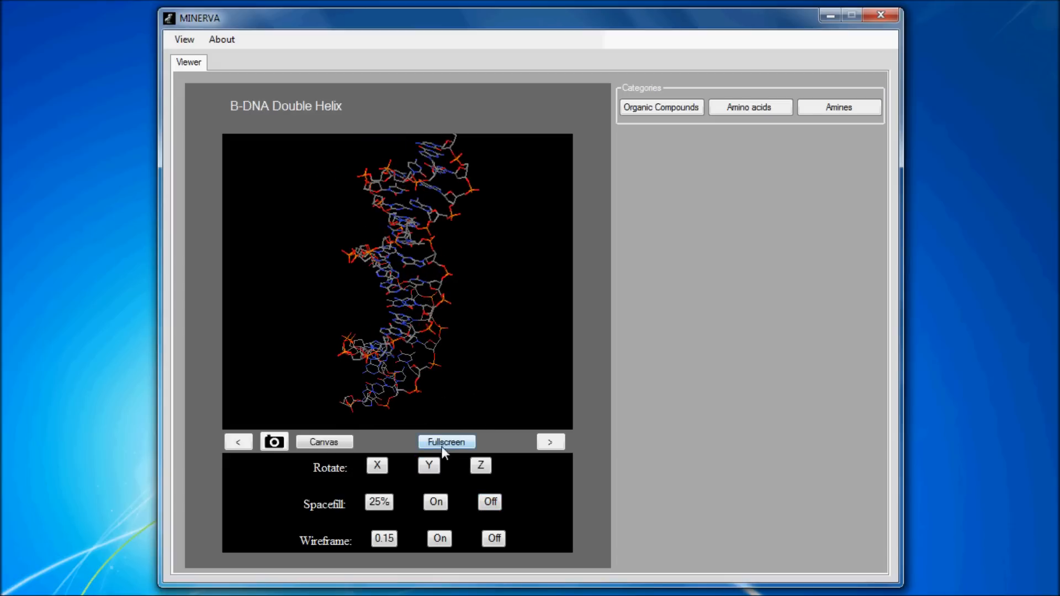
# Step: Show the helix full-screen in cartoon ribbon style, then switch it back to ball and stick
pyautogui.click(446, 441)
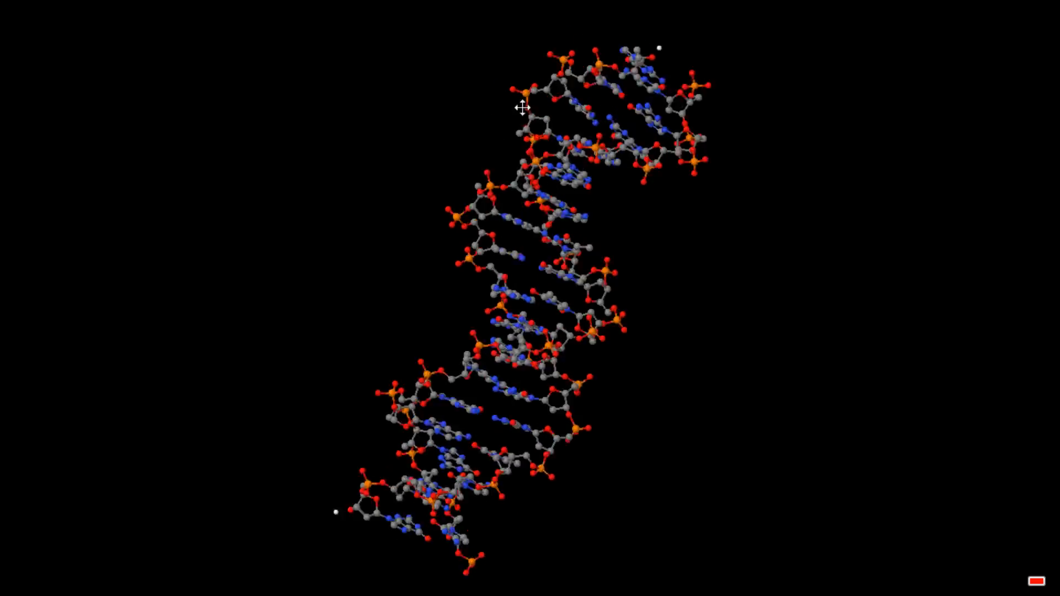
pyautogui.rightClick(520, 108)
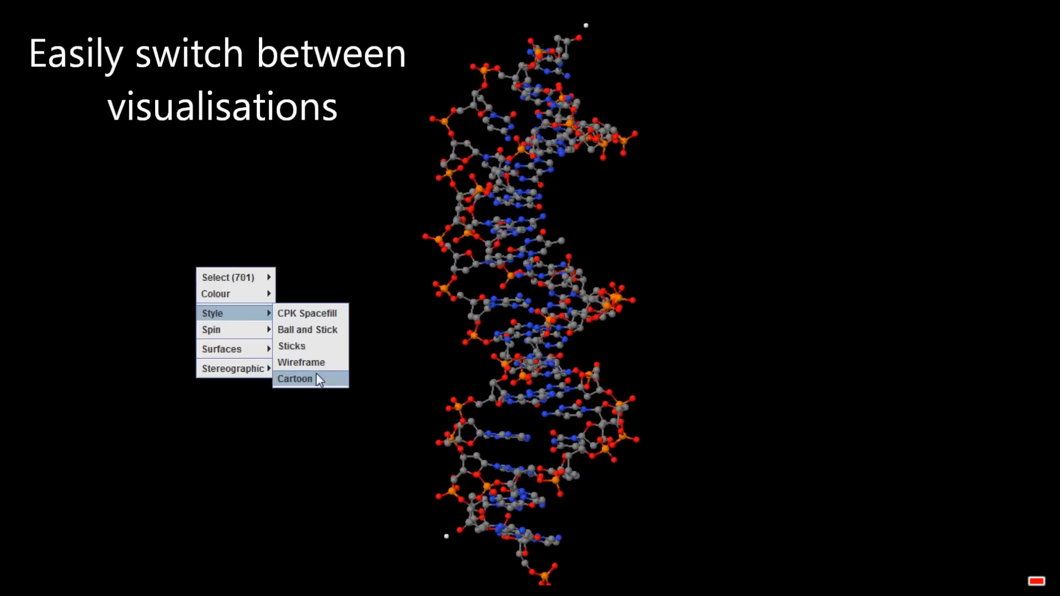
pyautogui.click(295, 379)
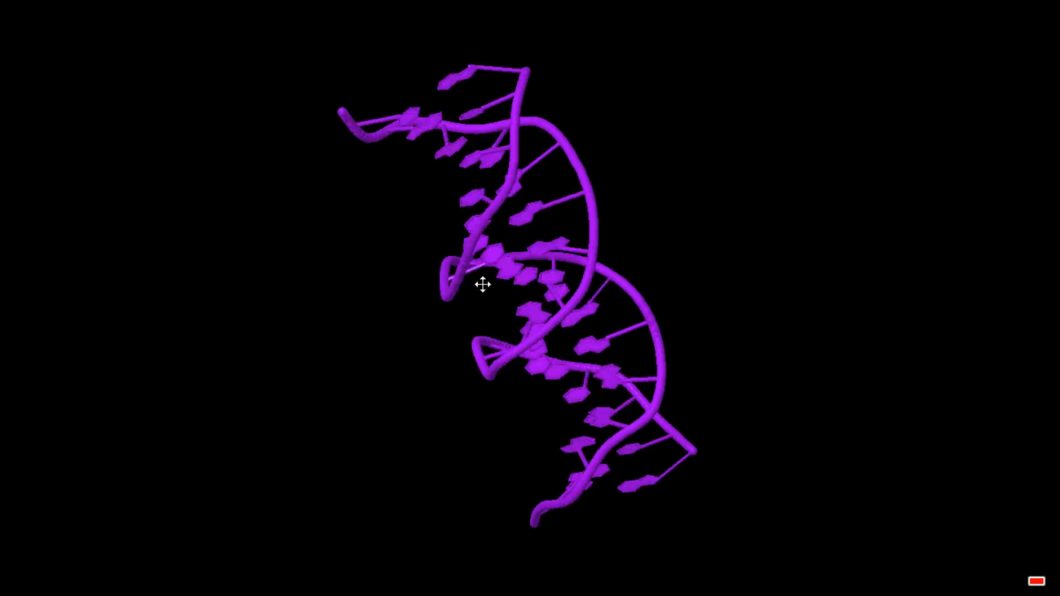
pyautogui.rightClick(482, 283)
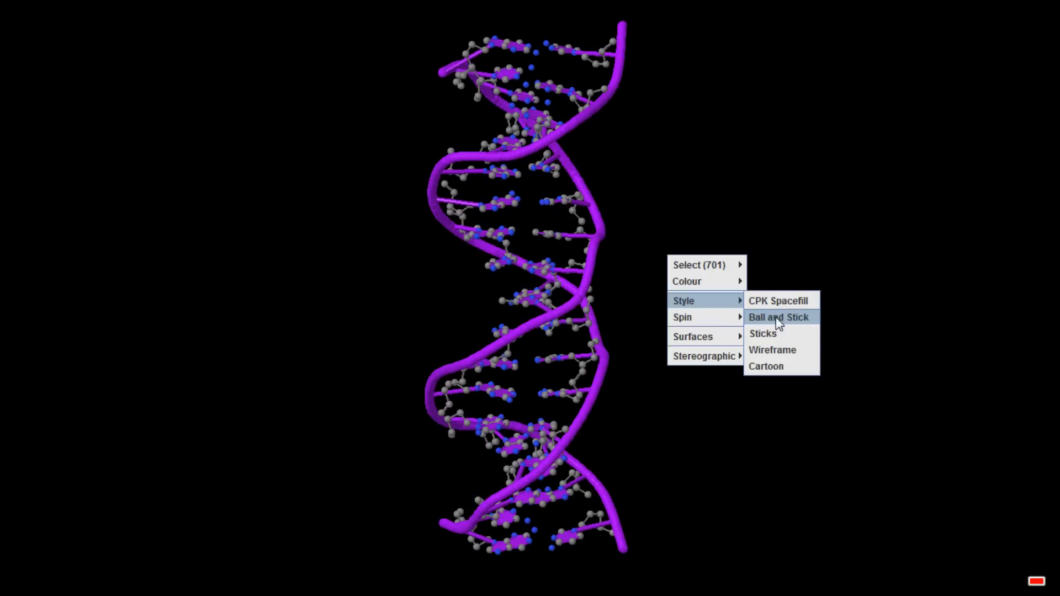
pyautogui.click(778, 317)
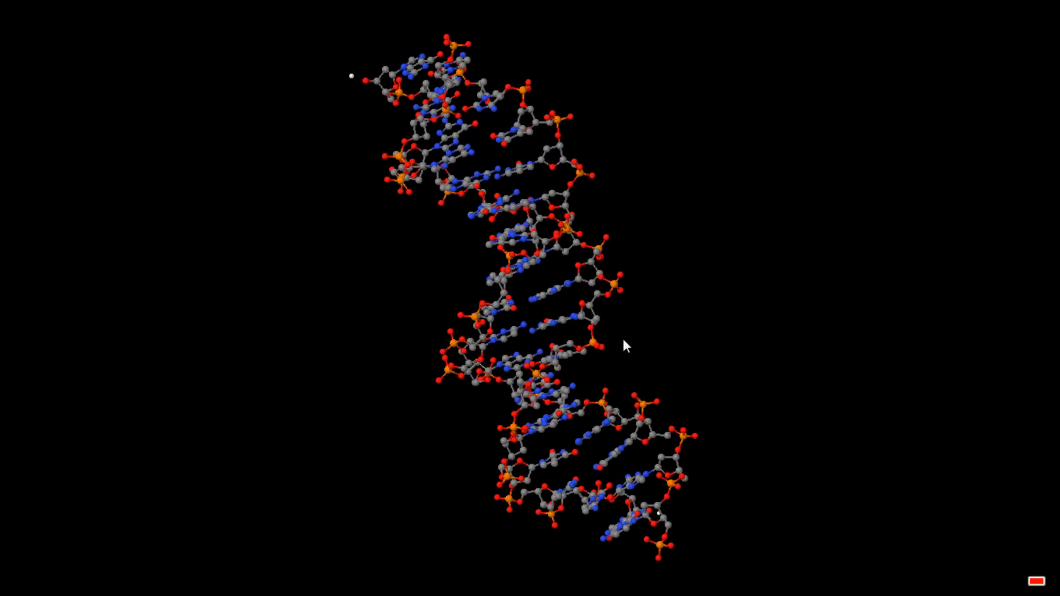
# Step: Show then hide selection halos, leaving the red atoms as space-filling spheres
pyautogui.rightClick(623, 346)
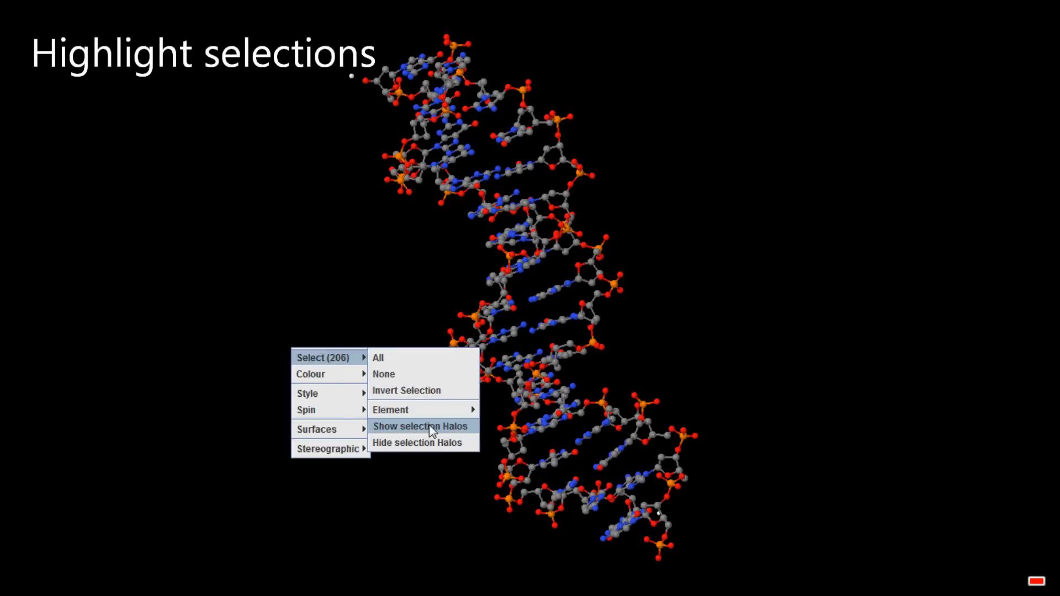
pyautogui.click(420, 426)
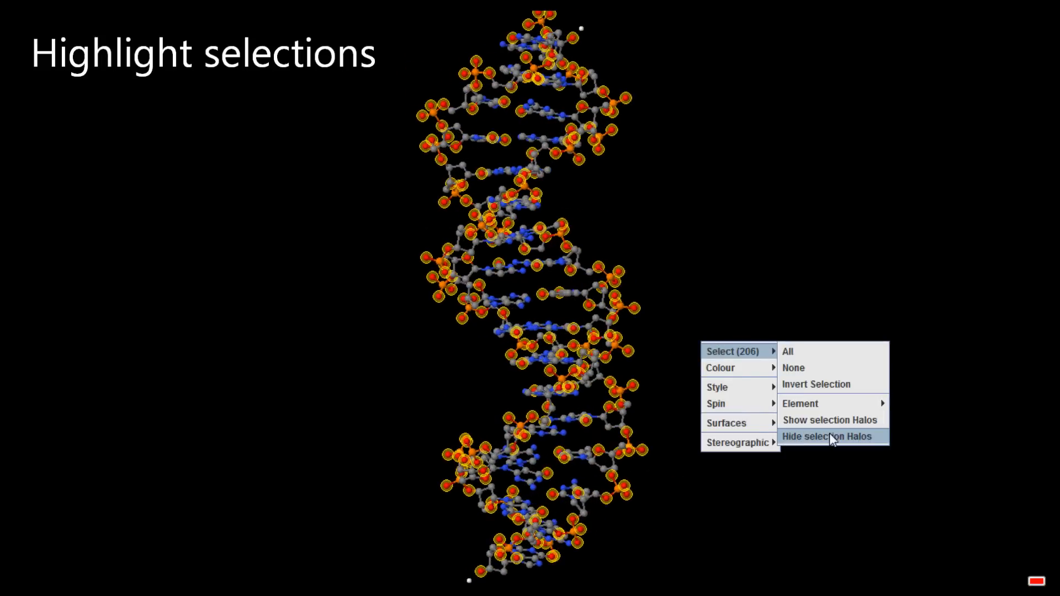
pyautogui.click(825, 436)
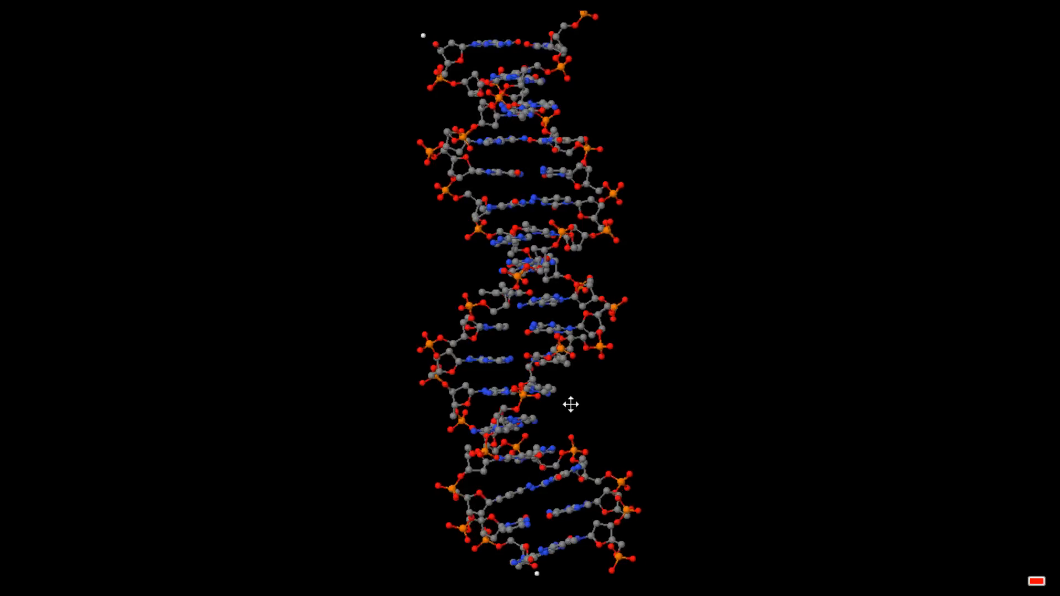
pyautogui.rightClick(569, 404)
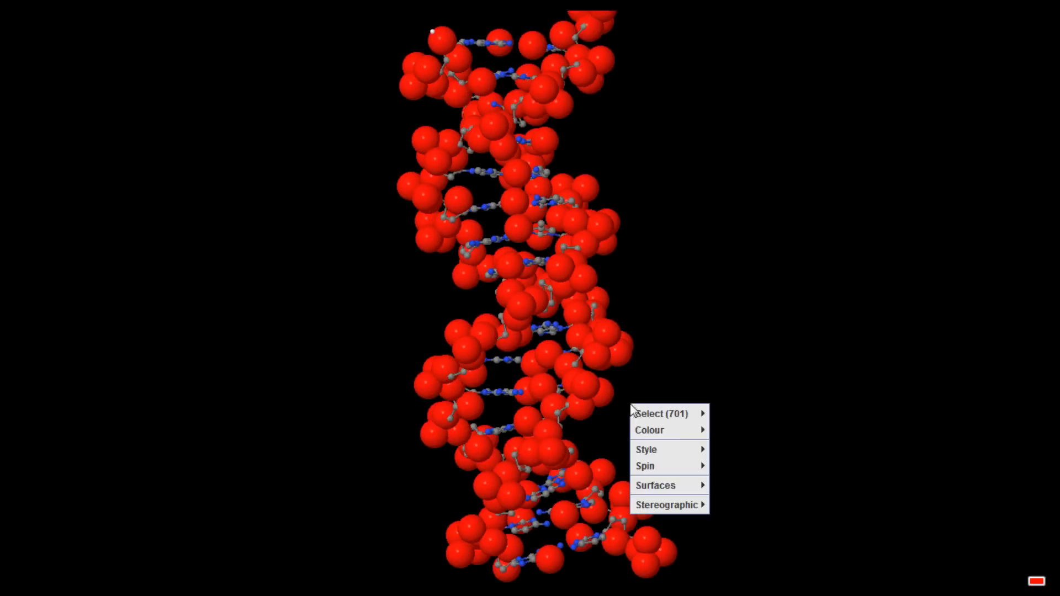
pyautogui.moveTo(646, 450)
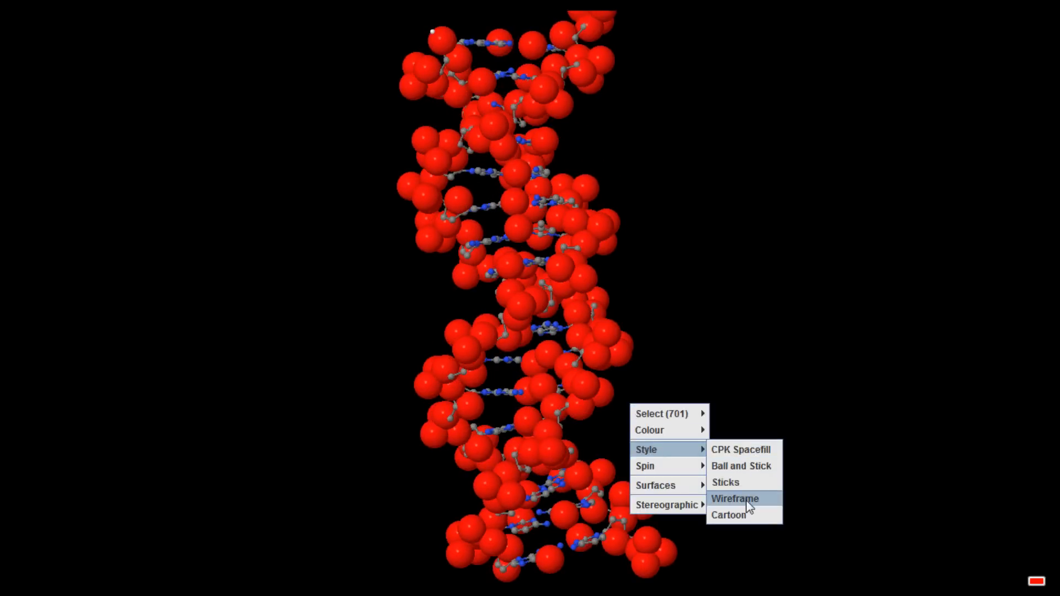
# Step: Wrap the upright wireframe helix in a dot surface and bring up the Atomic Orbitals window
pyautogui.click(735, 498)
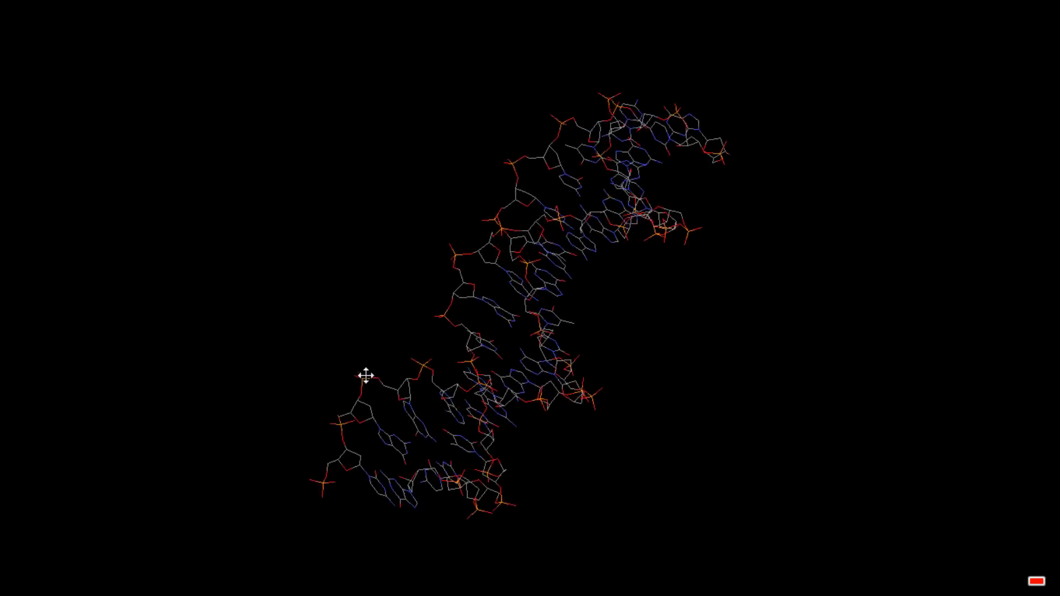
pyautogui.moveTo(363, 375); pyautogui.dragTo(574, 378)
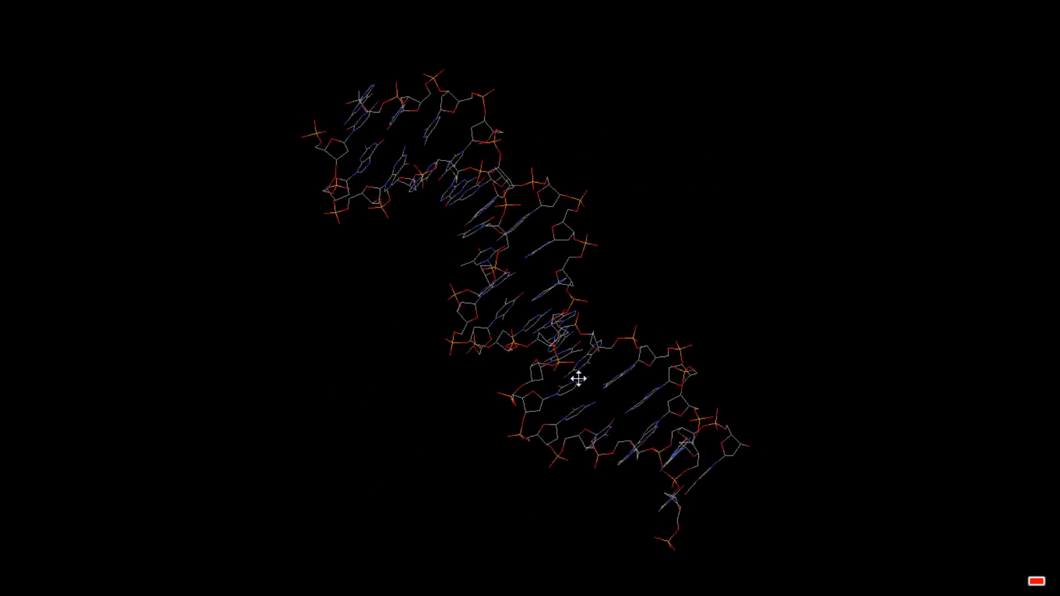
pyautogui.rightClick(574, 379)
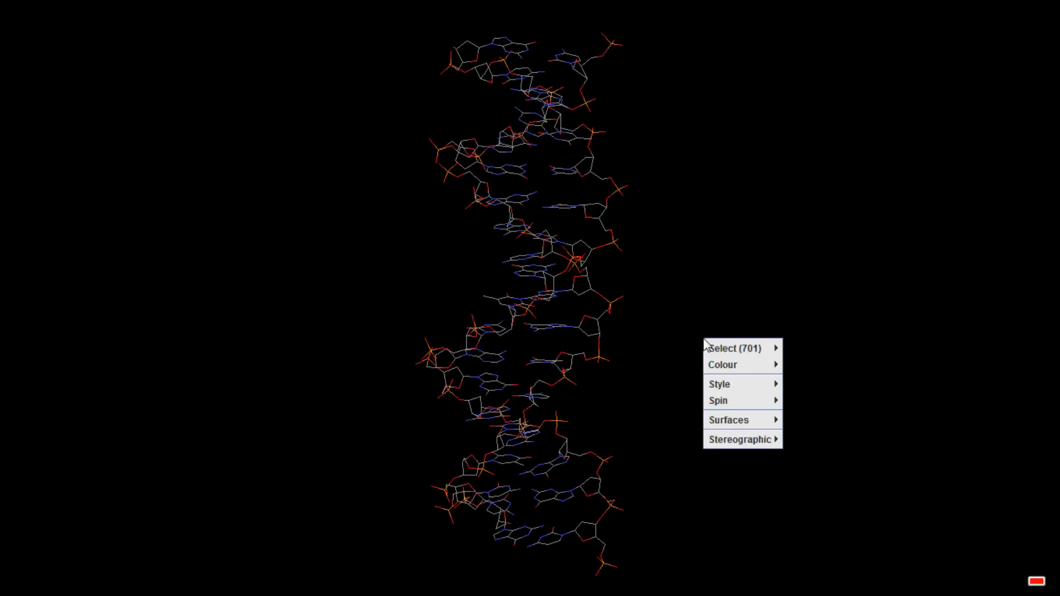
pyautogui.moveTo(729, 420)
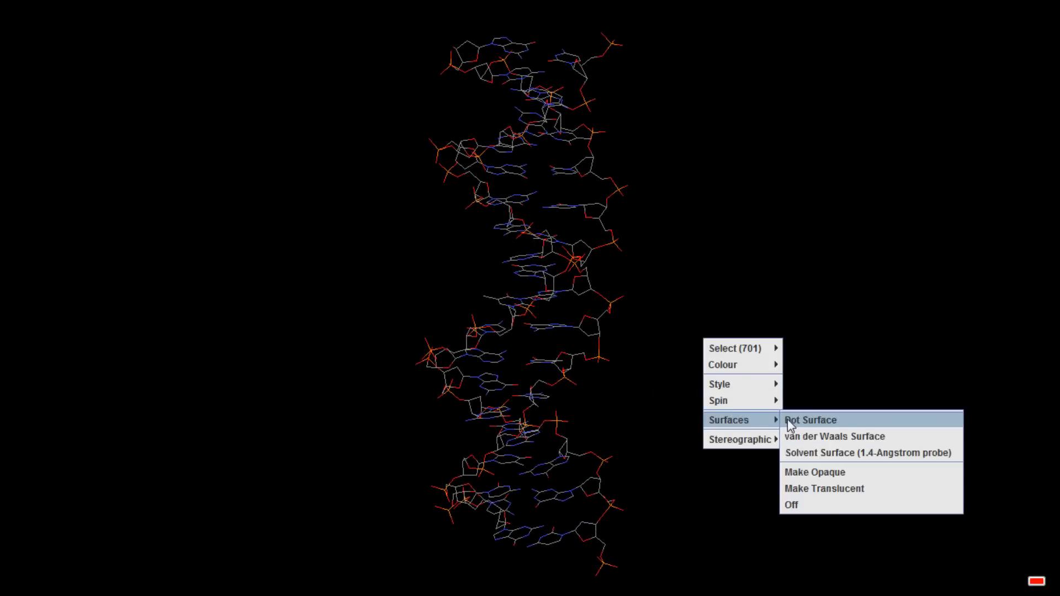
pyautogui.click(808, 420)
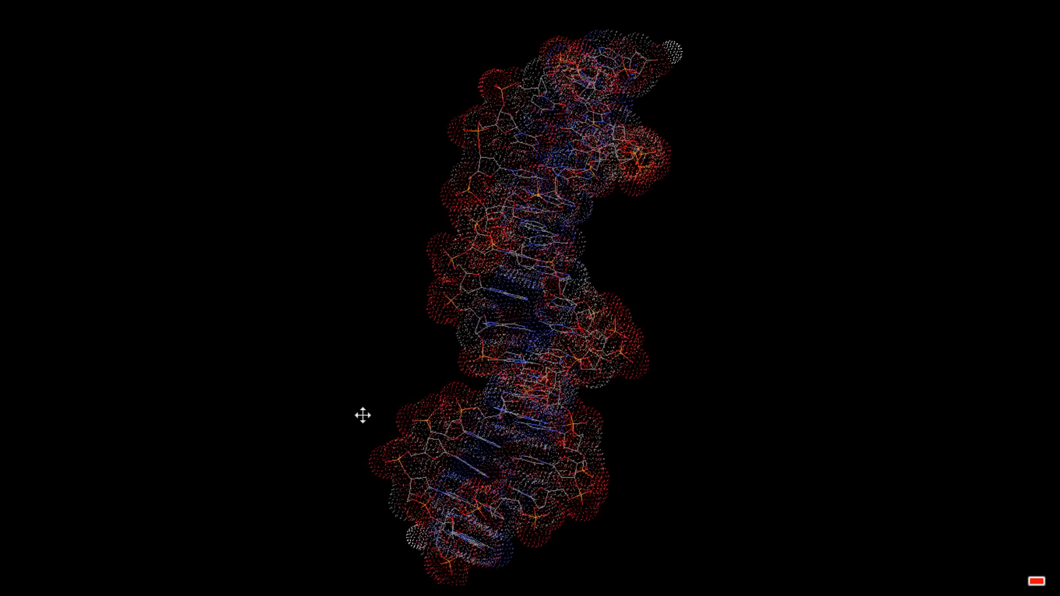
pyautogui.rightClick(364, 415)
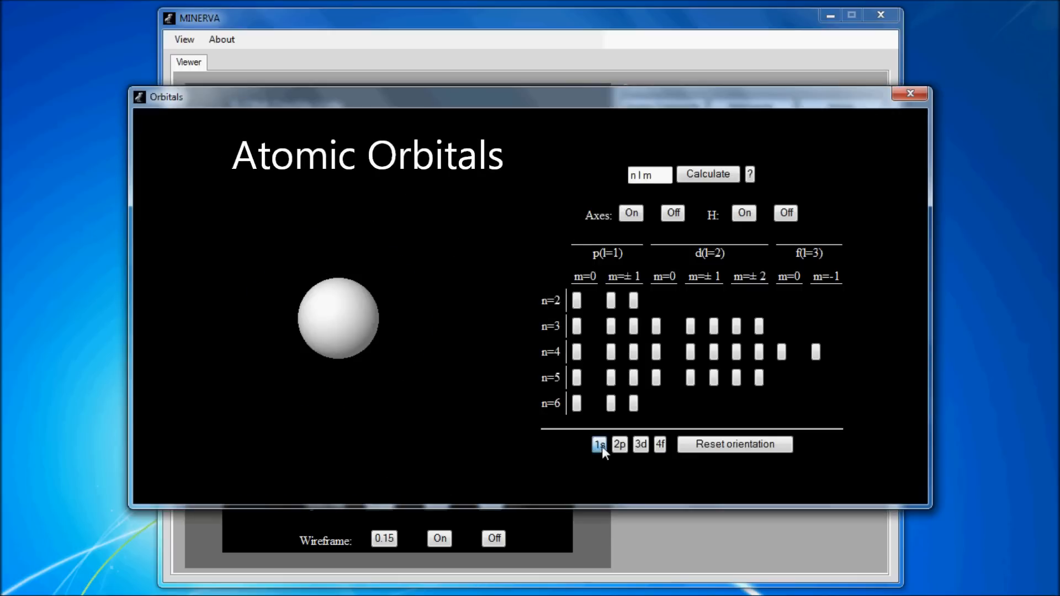
# Step: Display several d and f orbitals, ending on n=4 f m=-1 with coordinate axes on
pyautogui.click(618, 444)
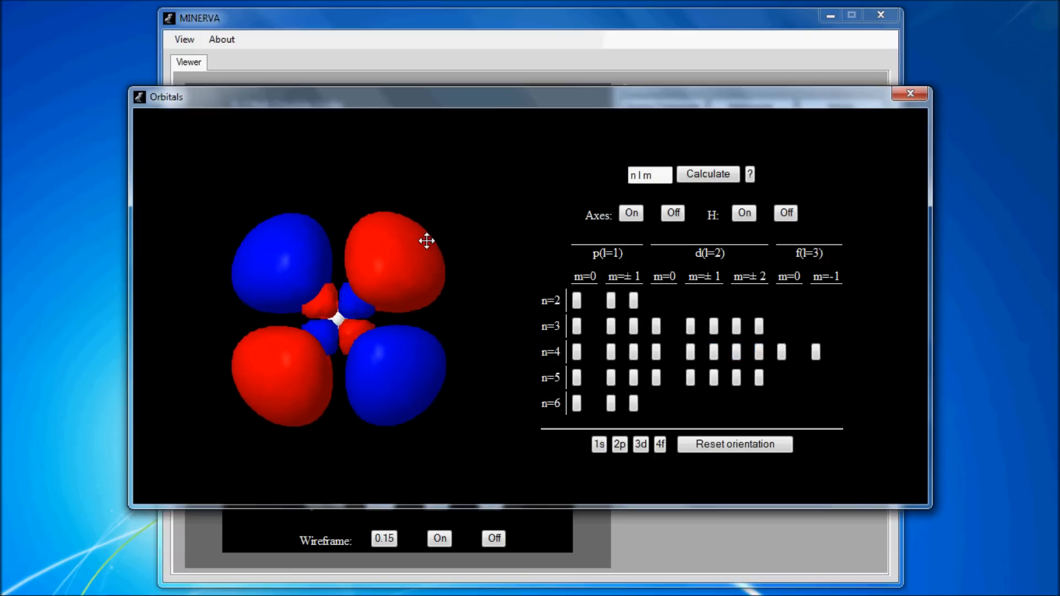
pyautogui.click(785, 213)
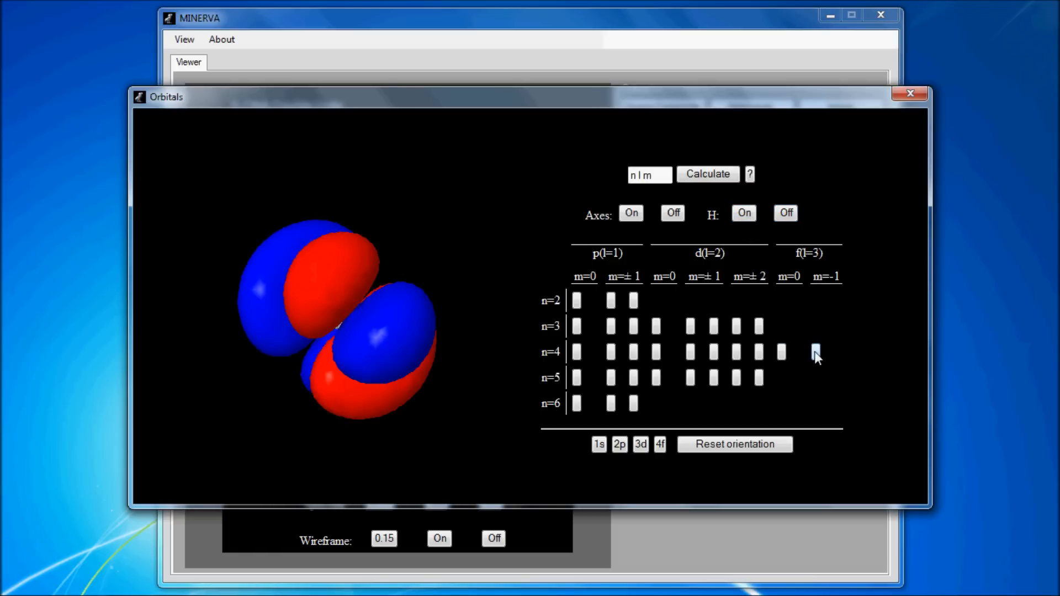
pyautogui.click(815, 351)
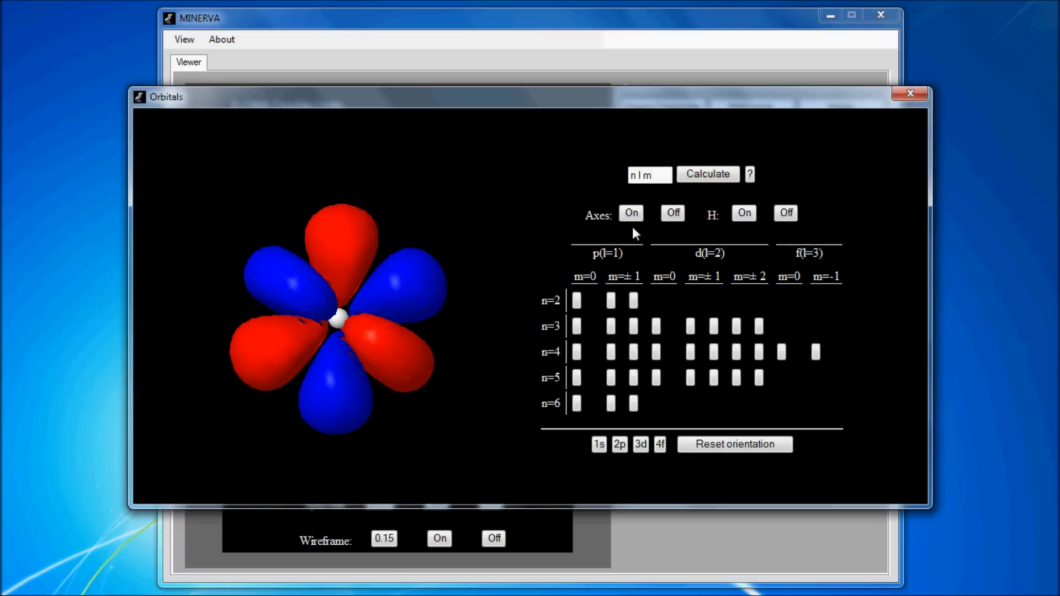
pyautogui.click(630, 213)
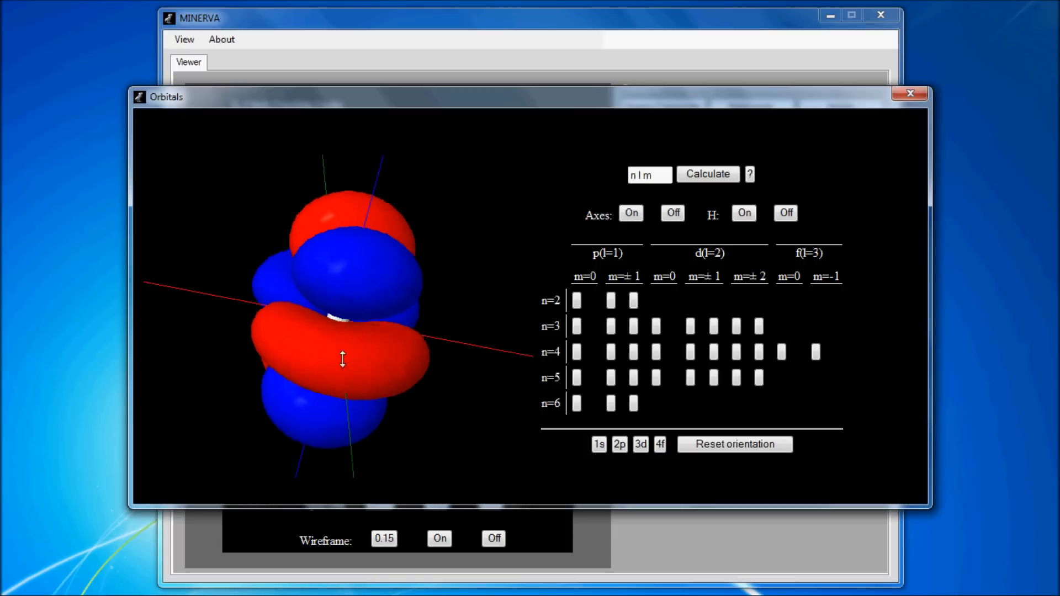
# Step: Zoom out to see the orbital amid its labelled axes, then turn the axes off
pyautogui.moveTo(341, 357); pyautogui.dragTo(348, 303)
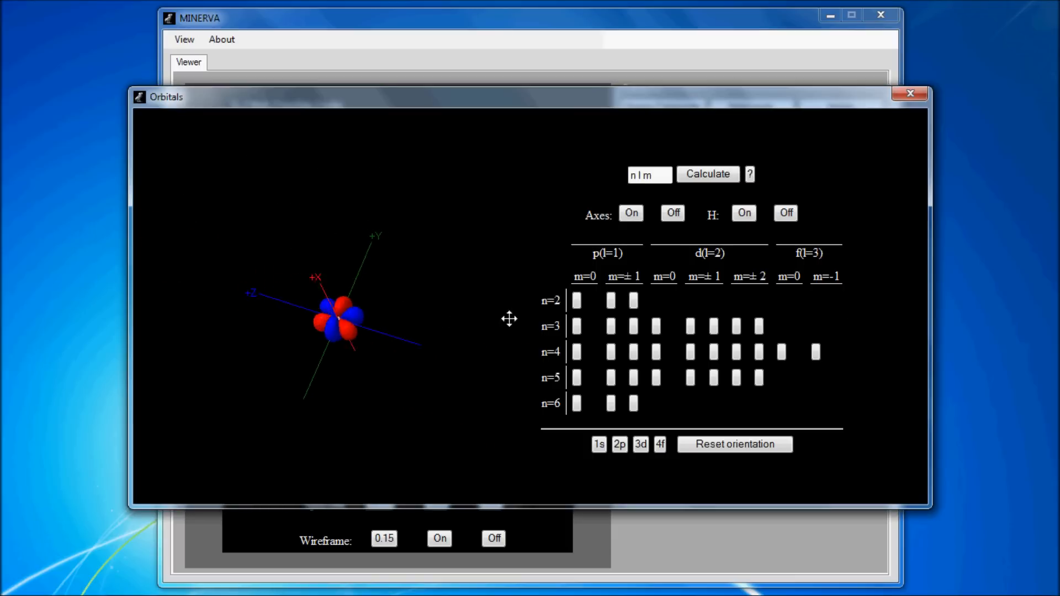
pyautogui.rightClick(338, 331)
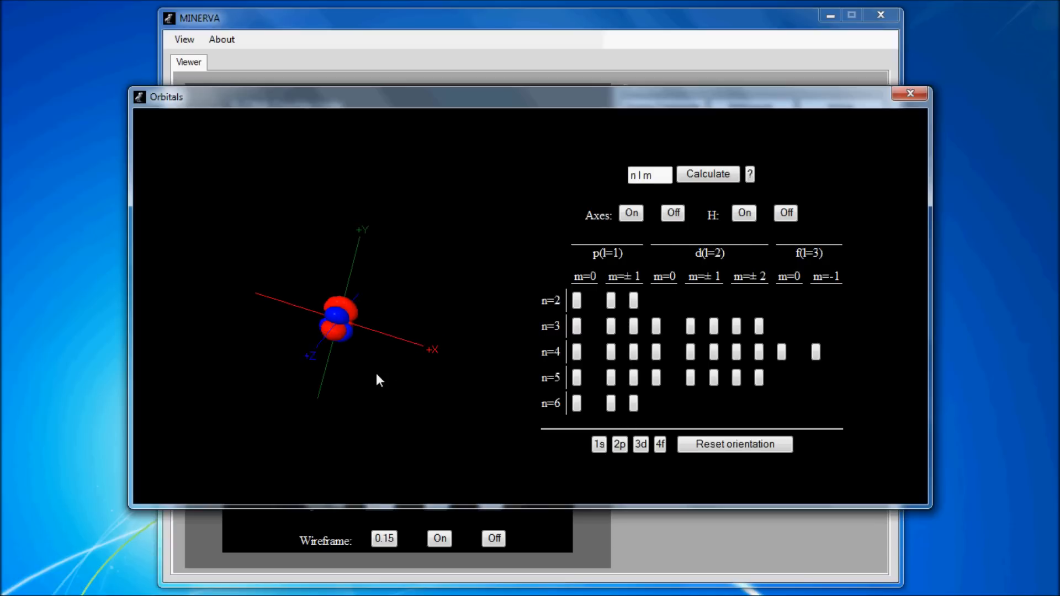
pyautogui.click(672, 213)
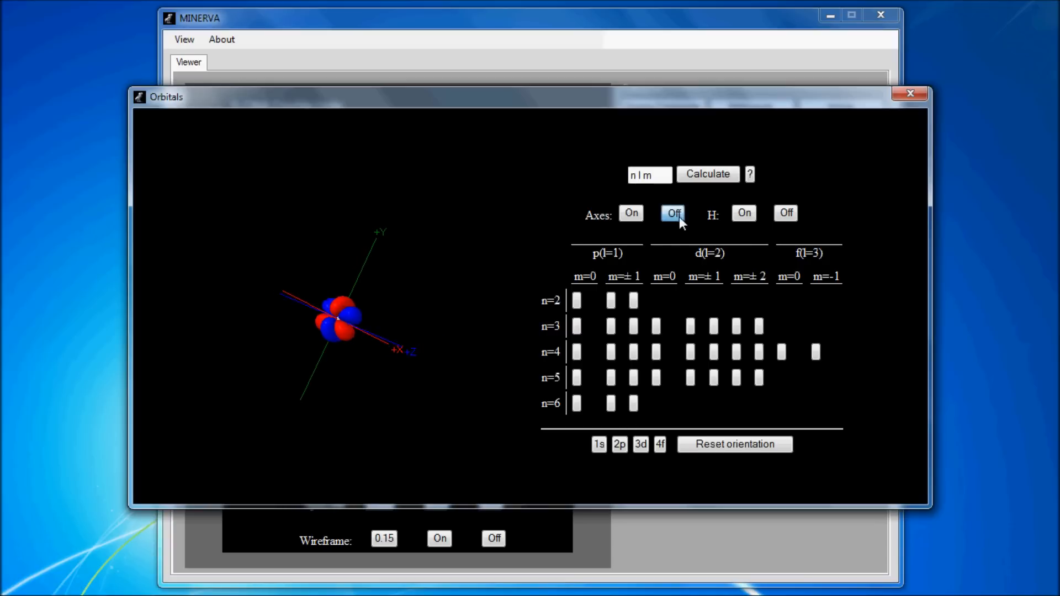
pyautogui.click(673, 213)
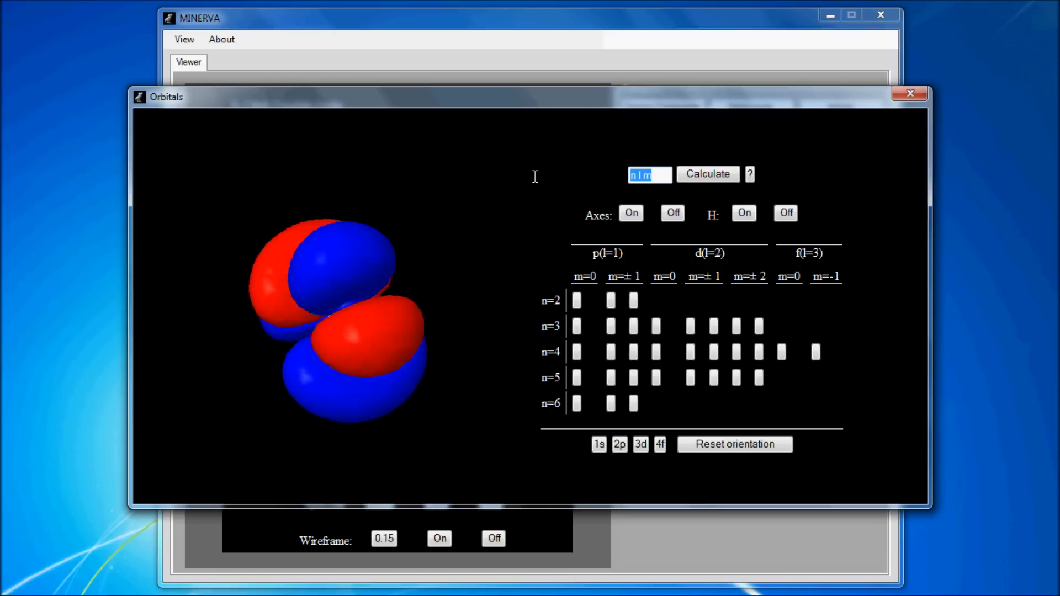
# Step: Calculate the custom orbital for quantum numbers n=6, l=2, m=-2 and bring up its spin settings
pyautogui.write('6')
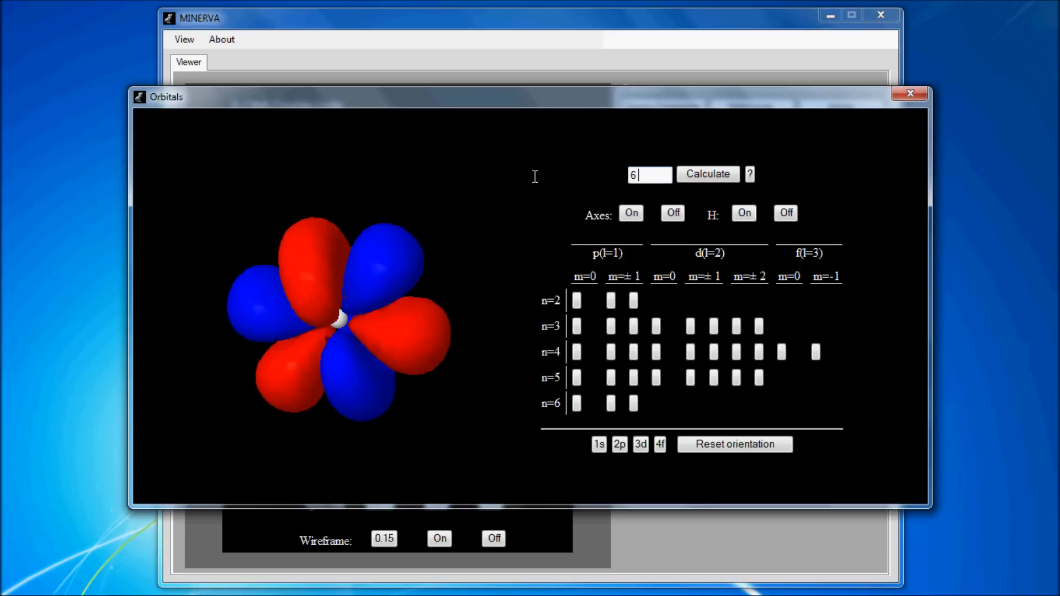
pyautogui.write('-1')
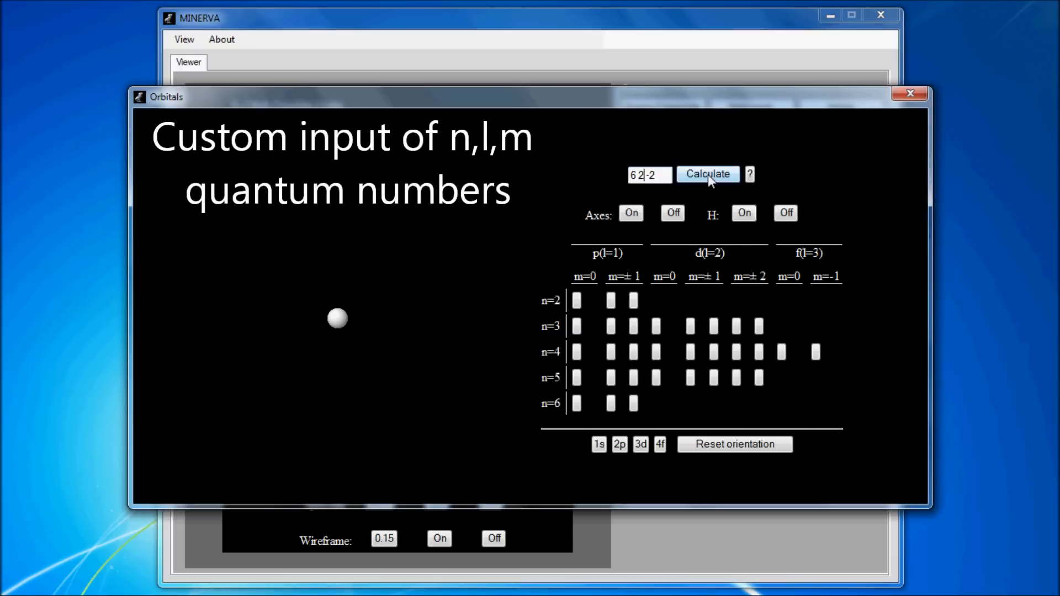
pyautogui.click(707, 174)
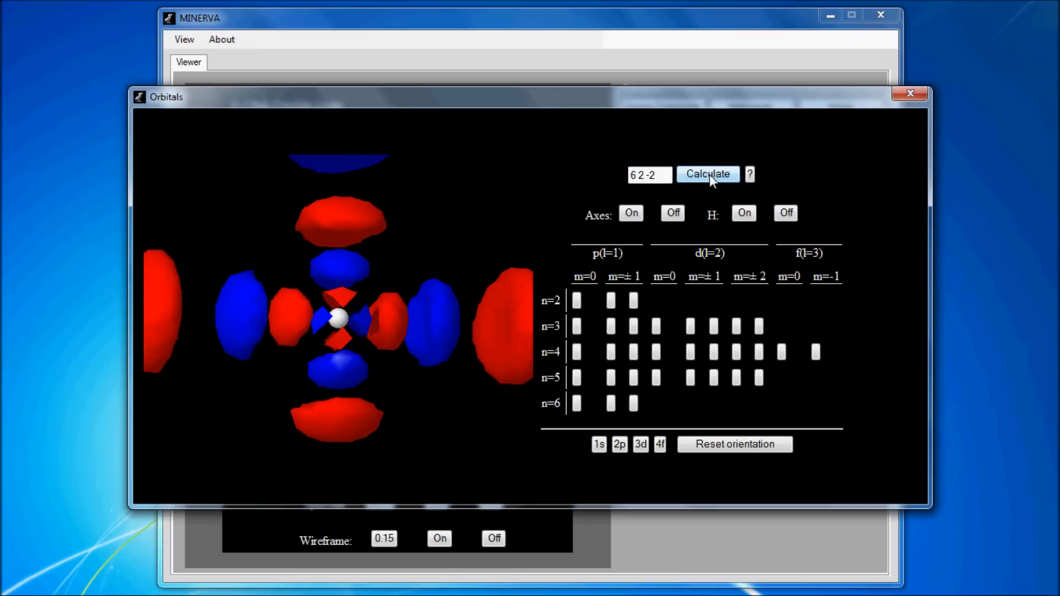
pyautogui.rightClick(338, 318)
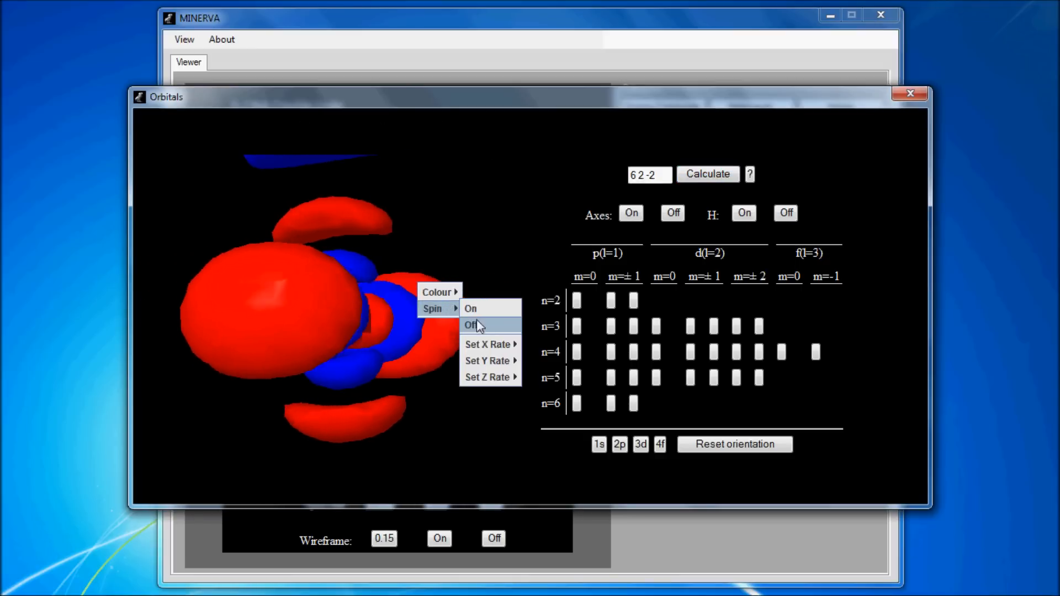